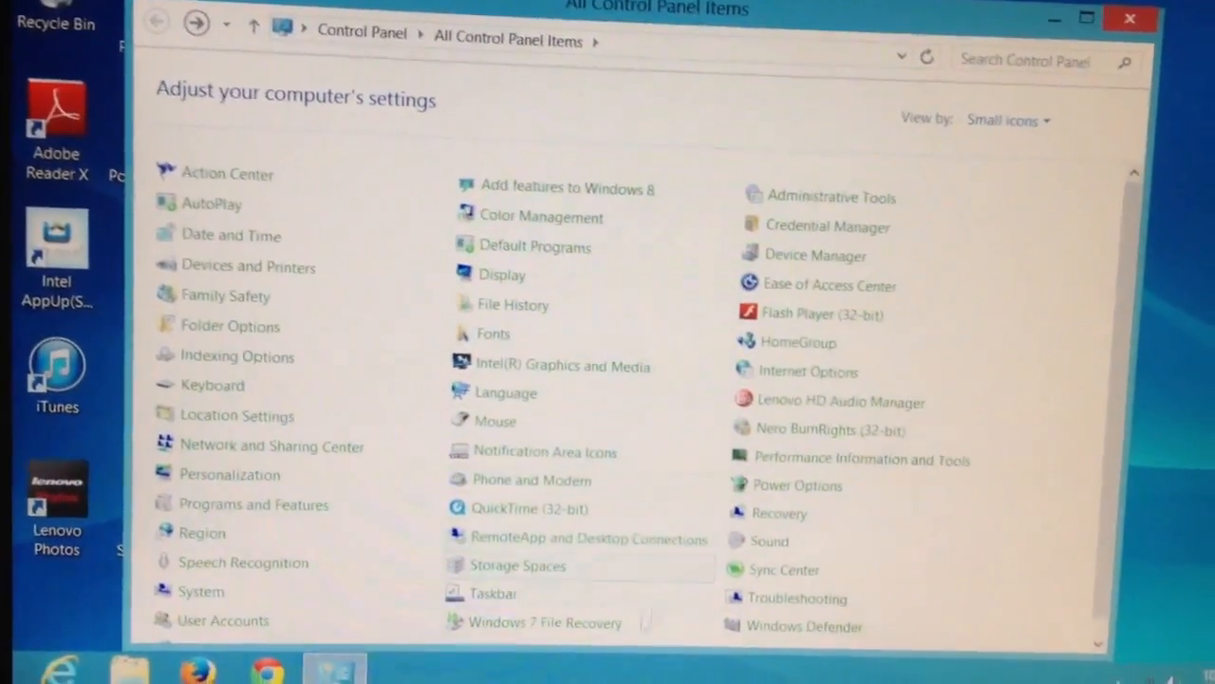
Scroll the All Control Panel Items list down to reach Windows Update.
scroll(down, 3)
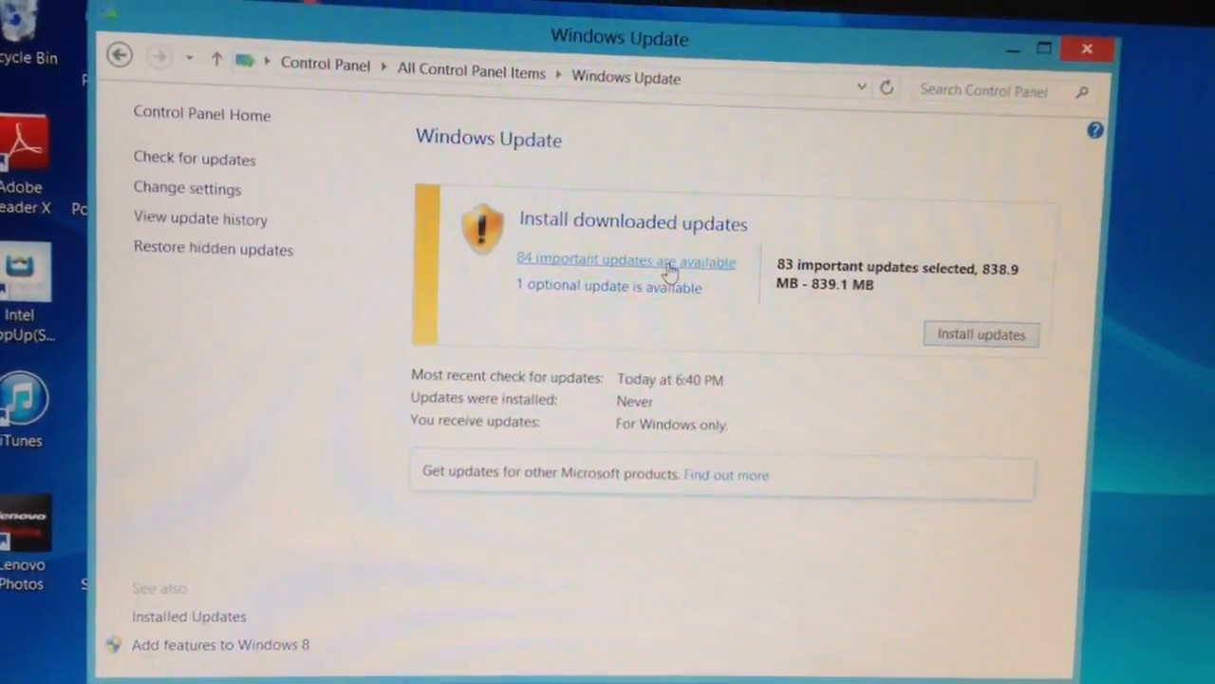
Clear all 84 important updates and reselect only the IE10 cumulative and Flash Player security updates.
click(626, 260)
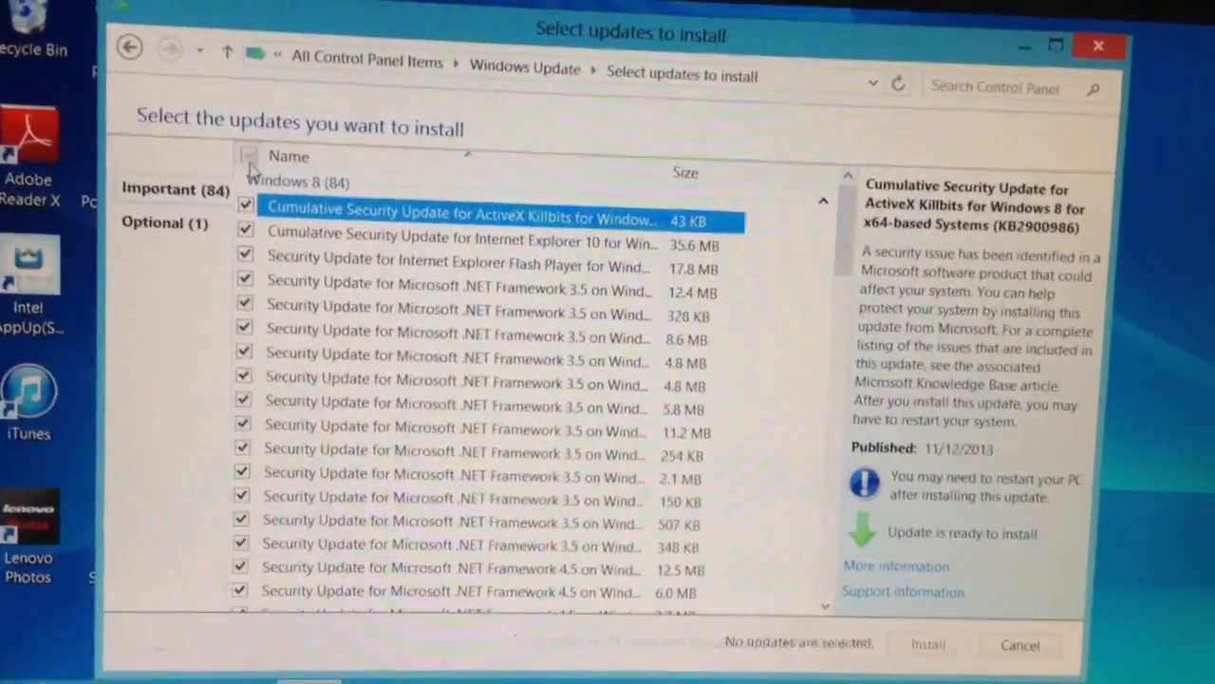
click(247, 156)
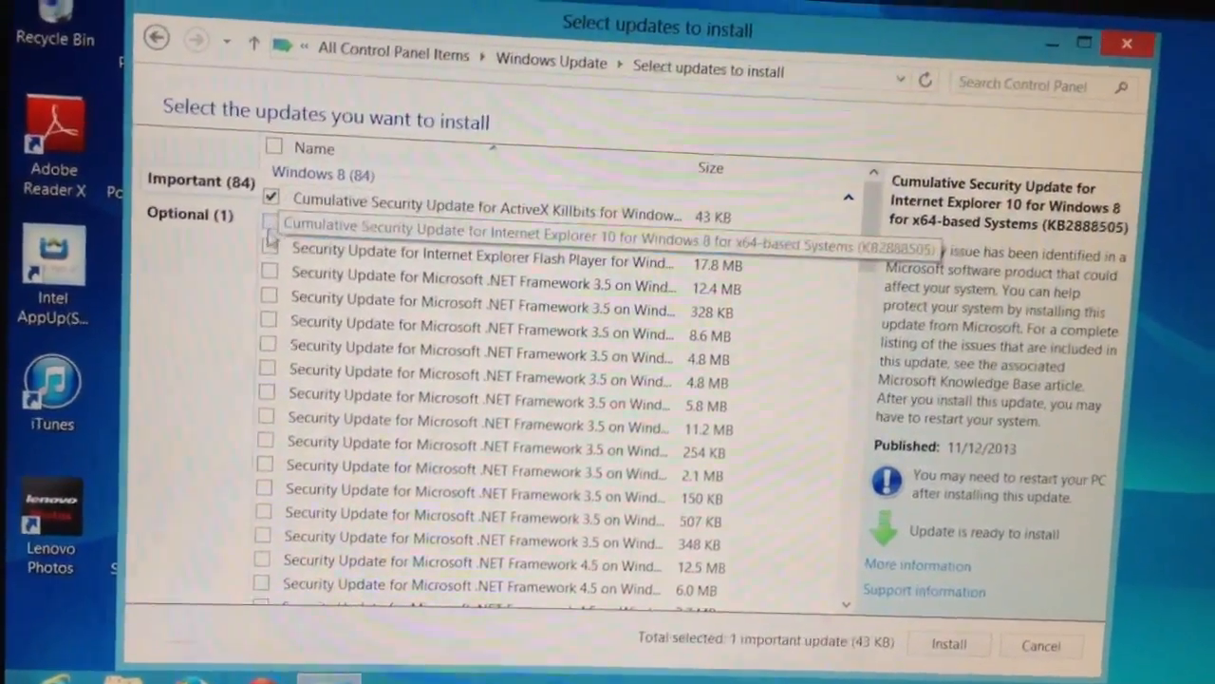
click(270, 258)
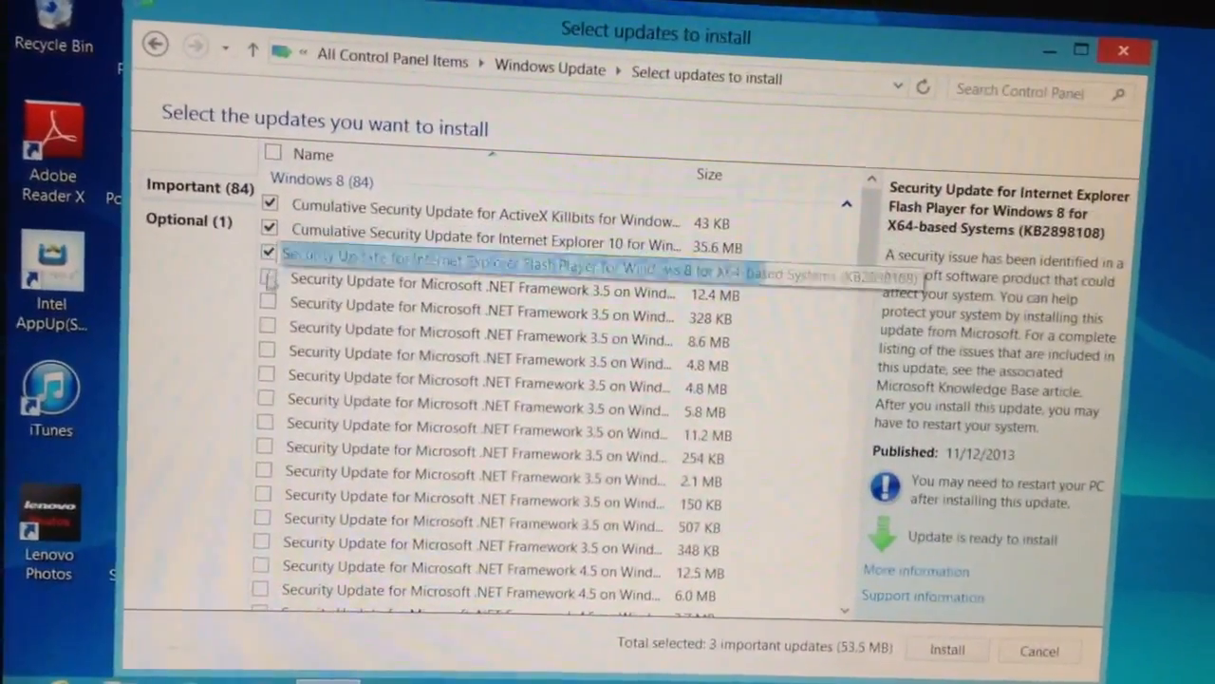
click(270, 288)
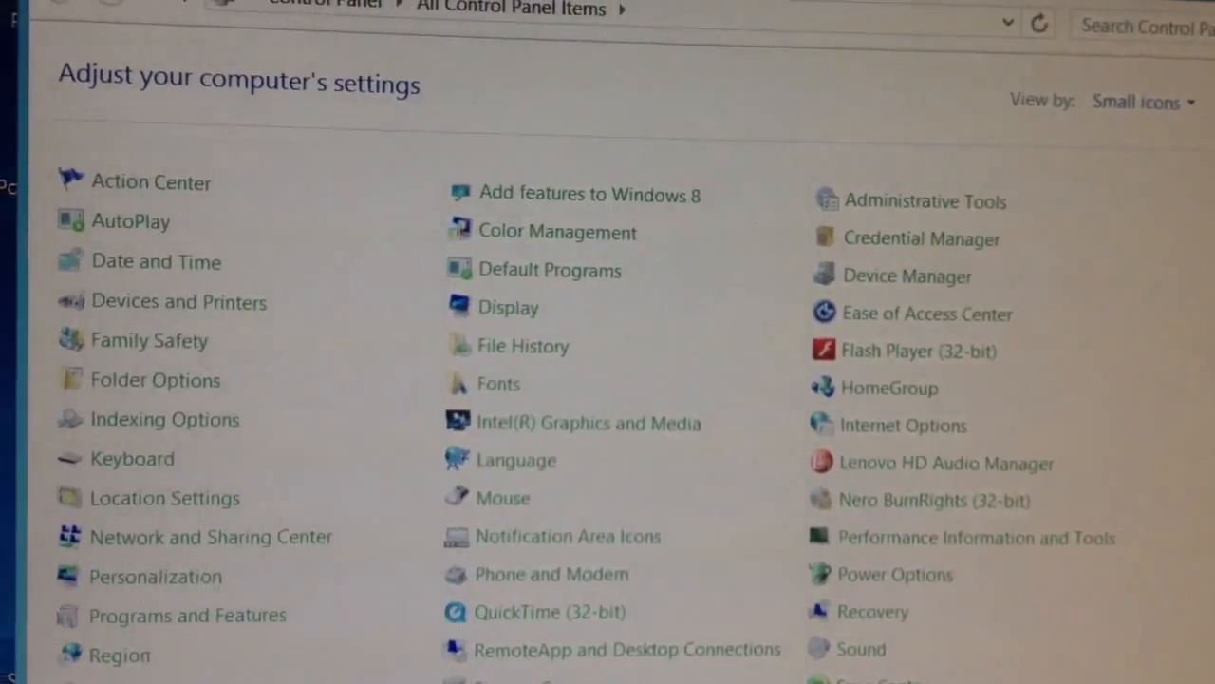
Scroll the All Control Panel Items list down to bring Windows Update into view.
scroll(down, 3)
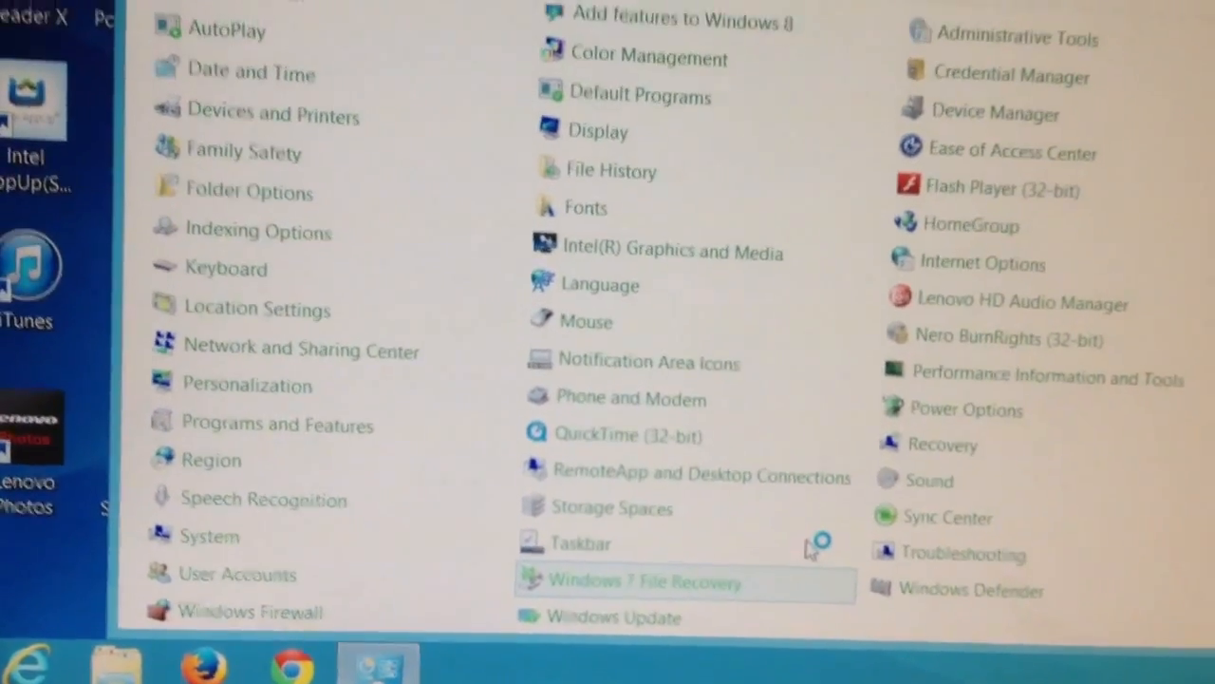
In Windows Update, clear the selection, pick the first 20 updates including .NET Framework (99.0 MB), and start installing.
click(613, 618)
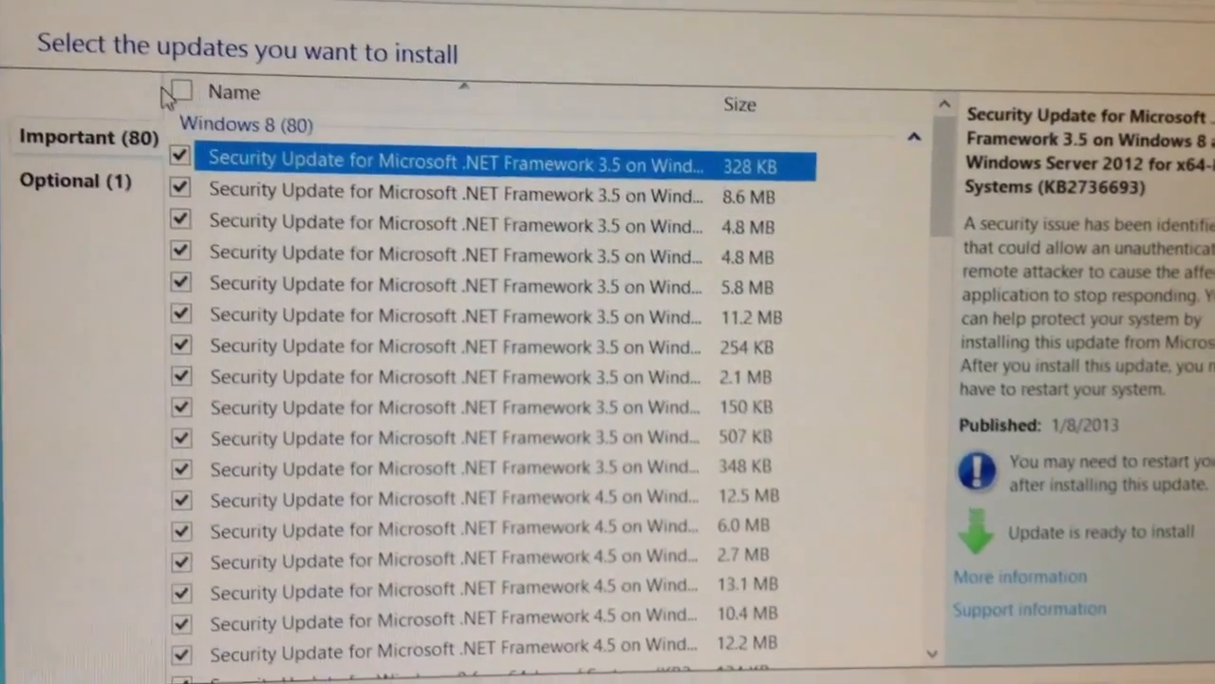
click(179, 91)
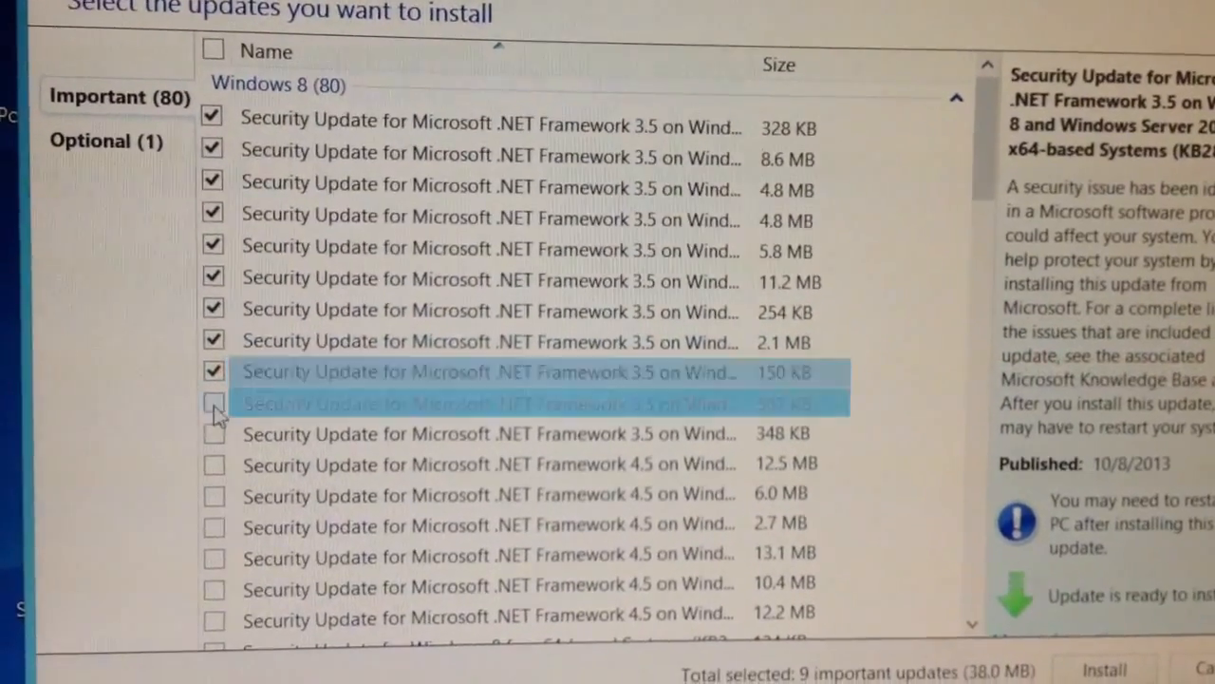
click(213, 402)
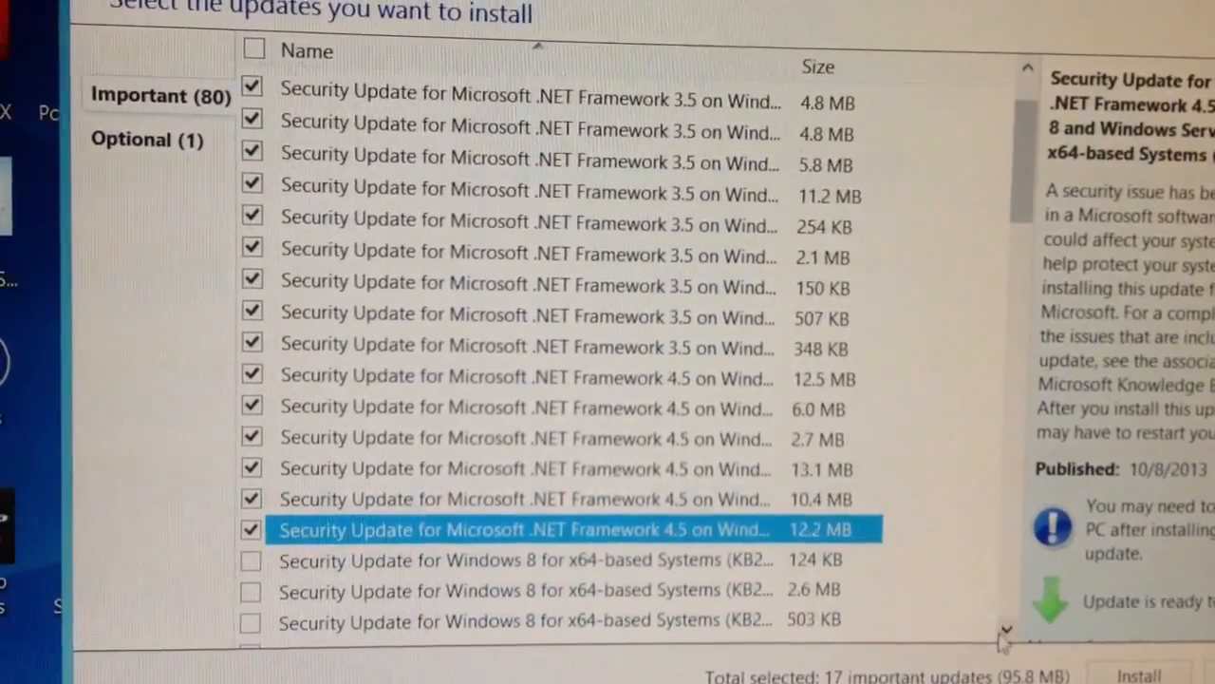
scroll(down, 3)
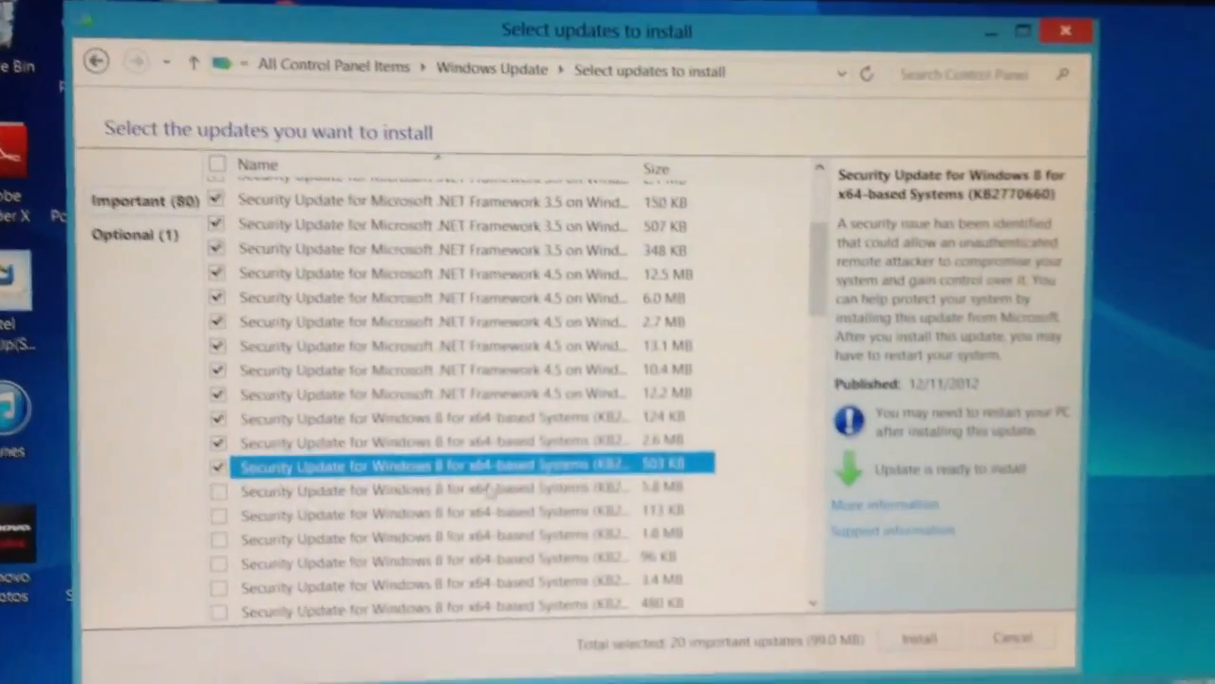
click(917, 638)
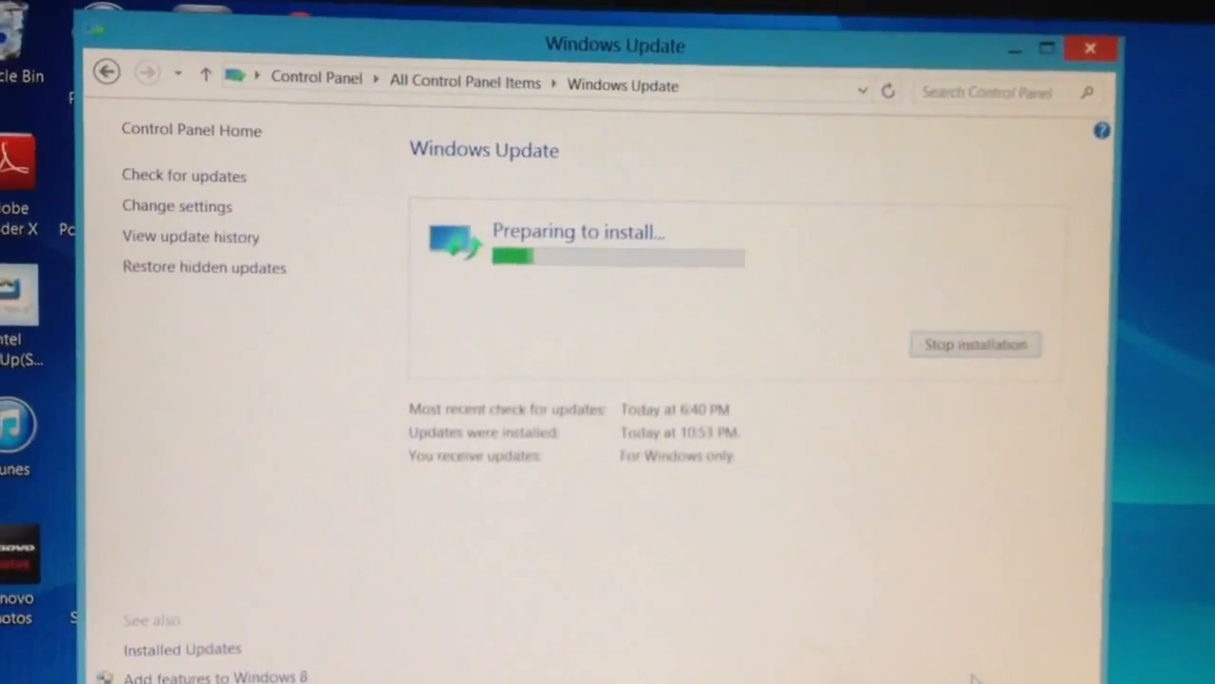